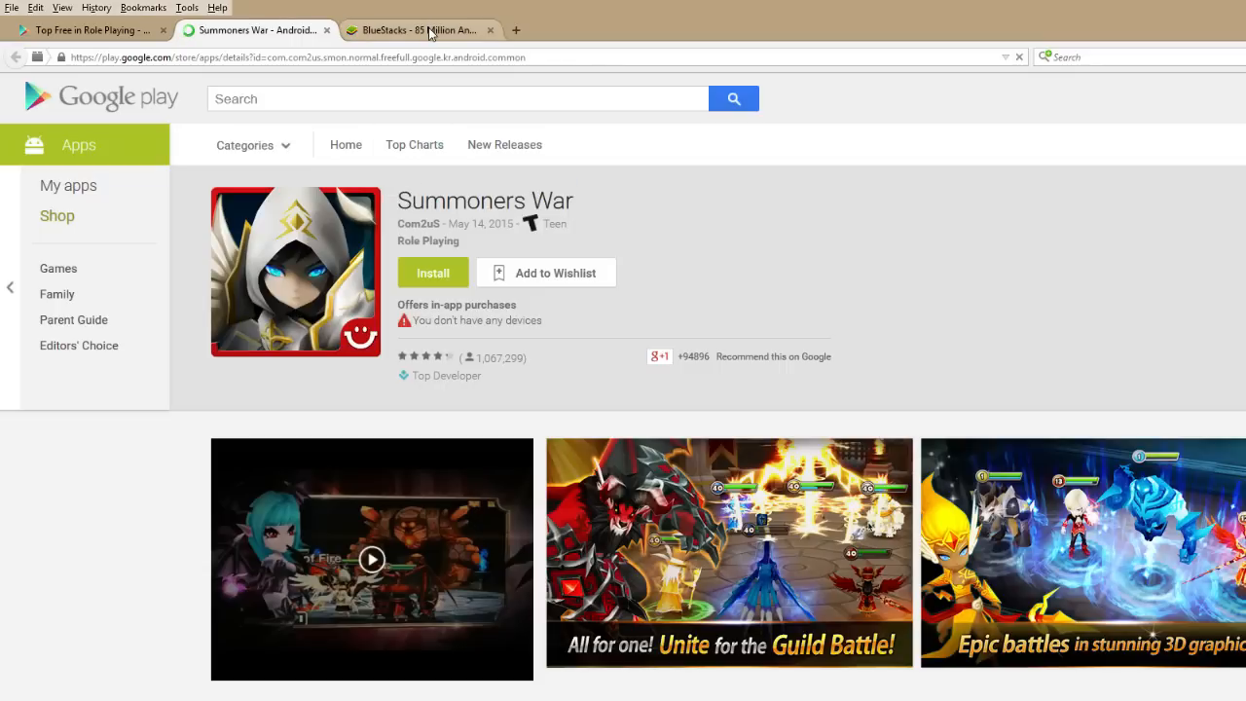
Step: Switch Firefox to the BlueStacks website tab
{"action": "left_click", "coordinate": [418, 30]}
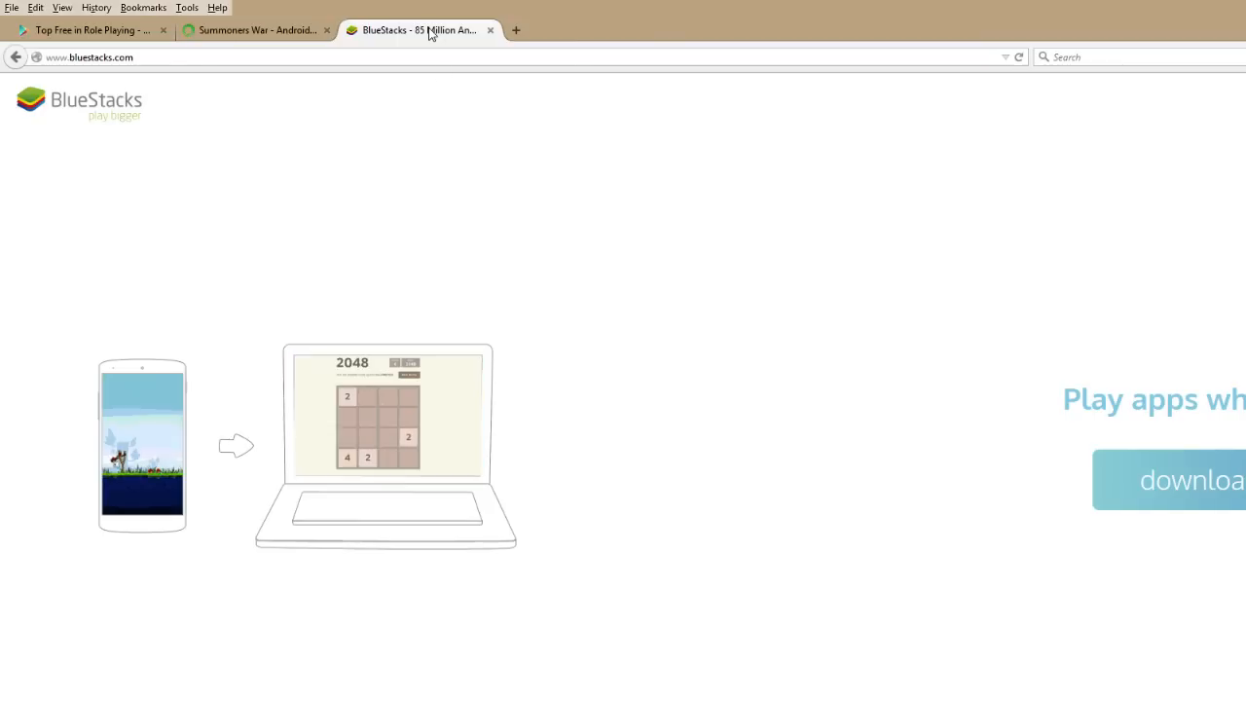
{"action": "left_click", "coordinate": [427, 56]}
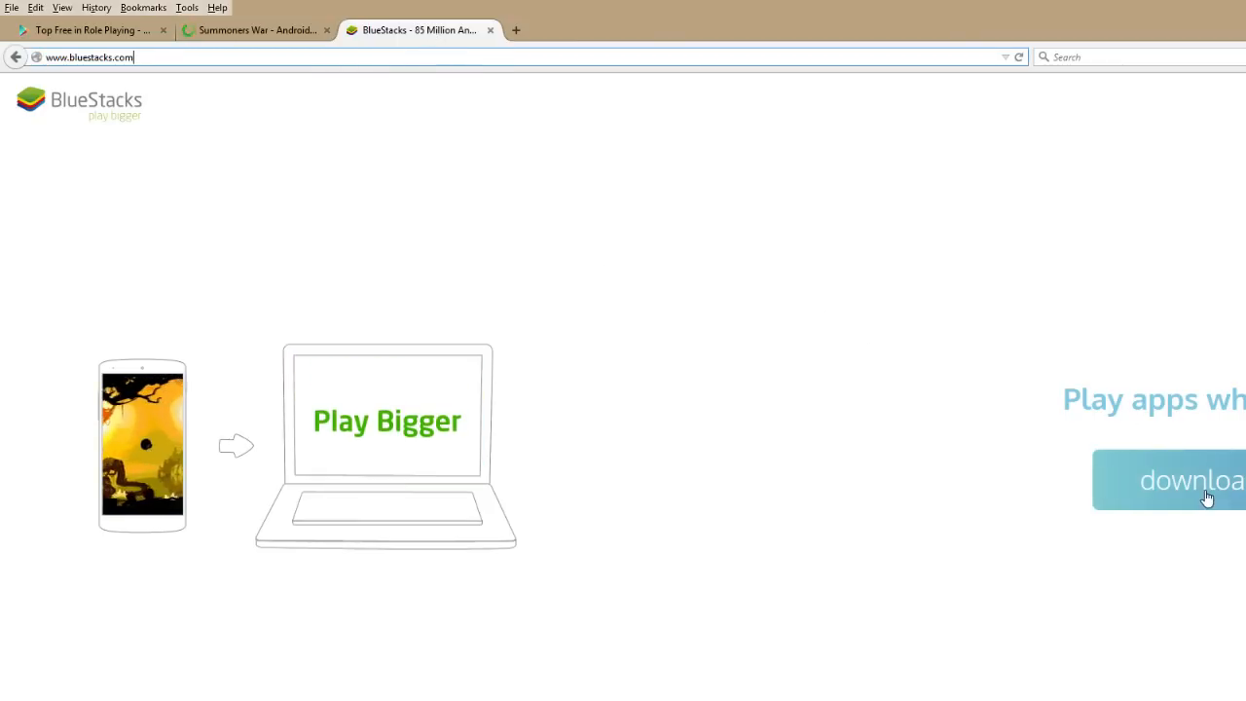
Step: Start downloading the BlueStacks installer and save the file
{"action": "left_click", "coordinate": [1193, 479]}
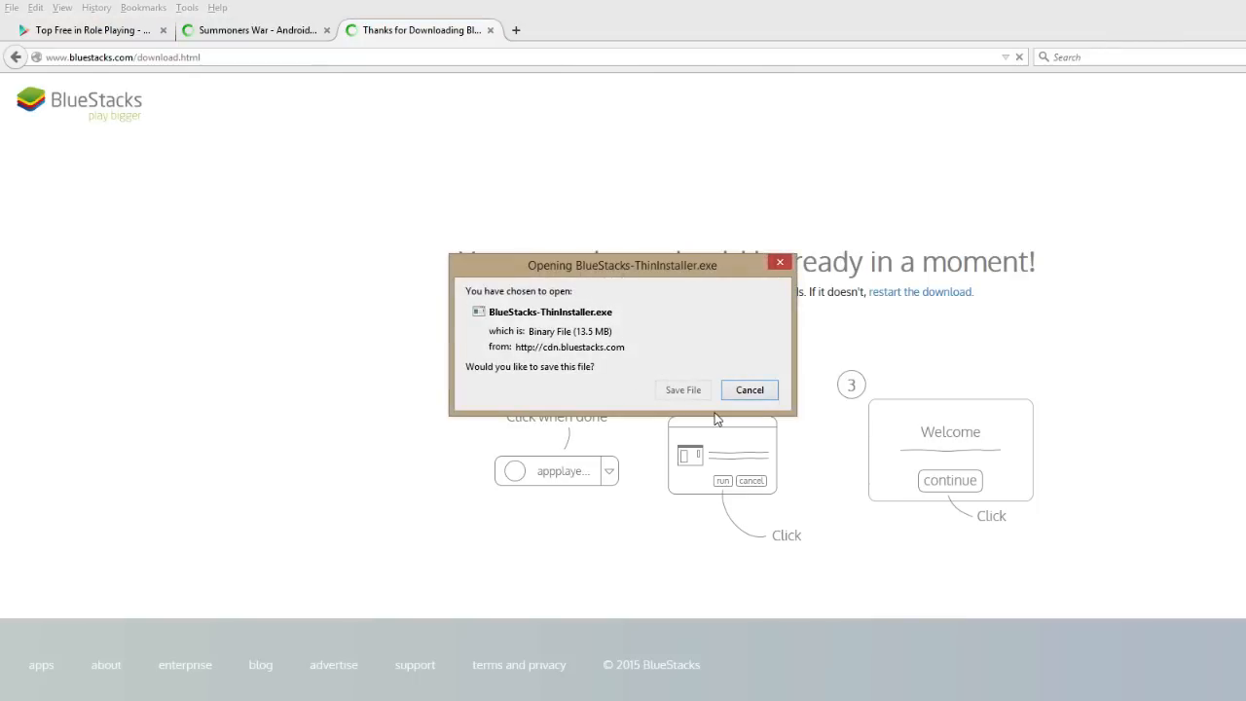
{"action": "left_click", "coordinate": [749, 389]}
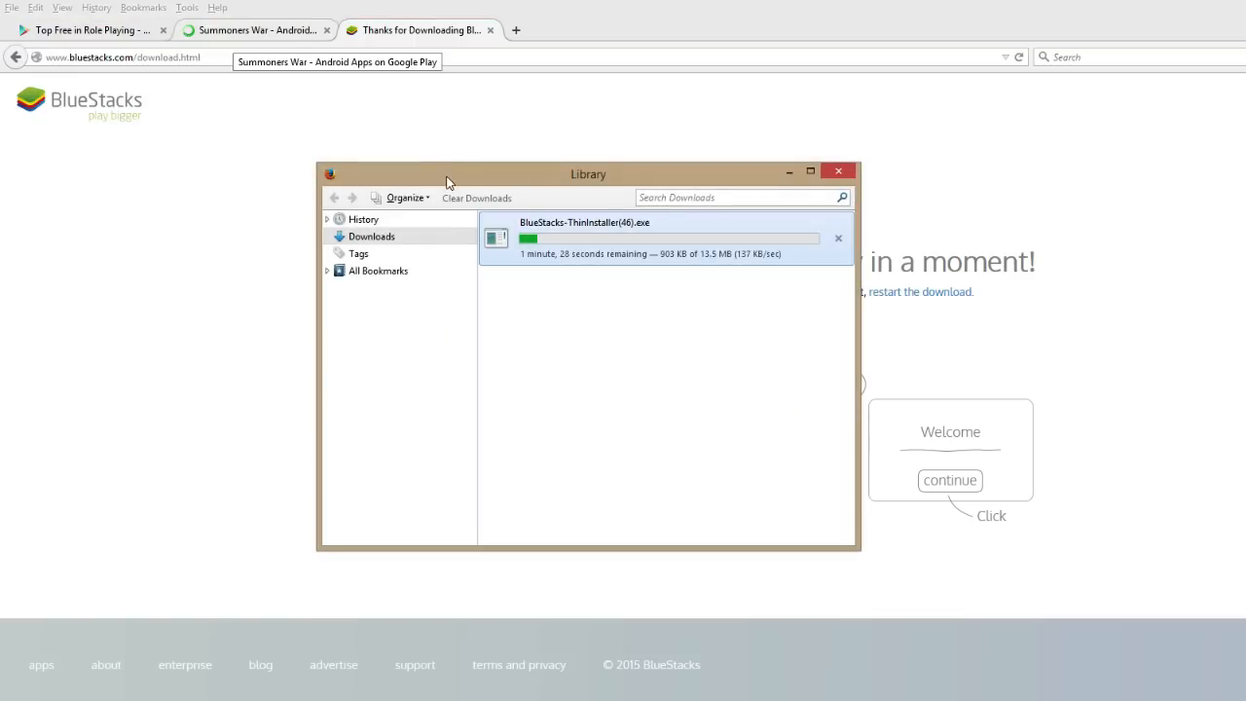
{"action": "left_click_drag", "start_coordinate": [588, 174], "coordinate": [810, 202]}
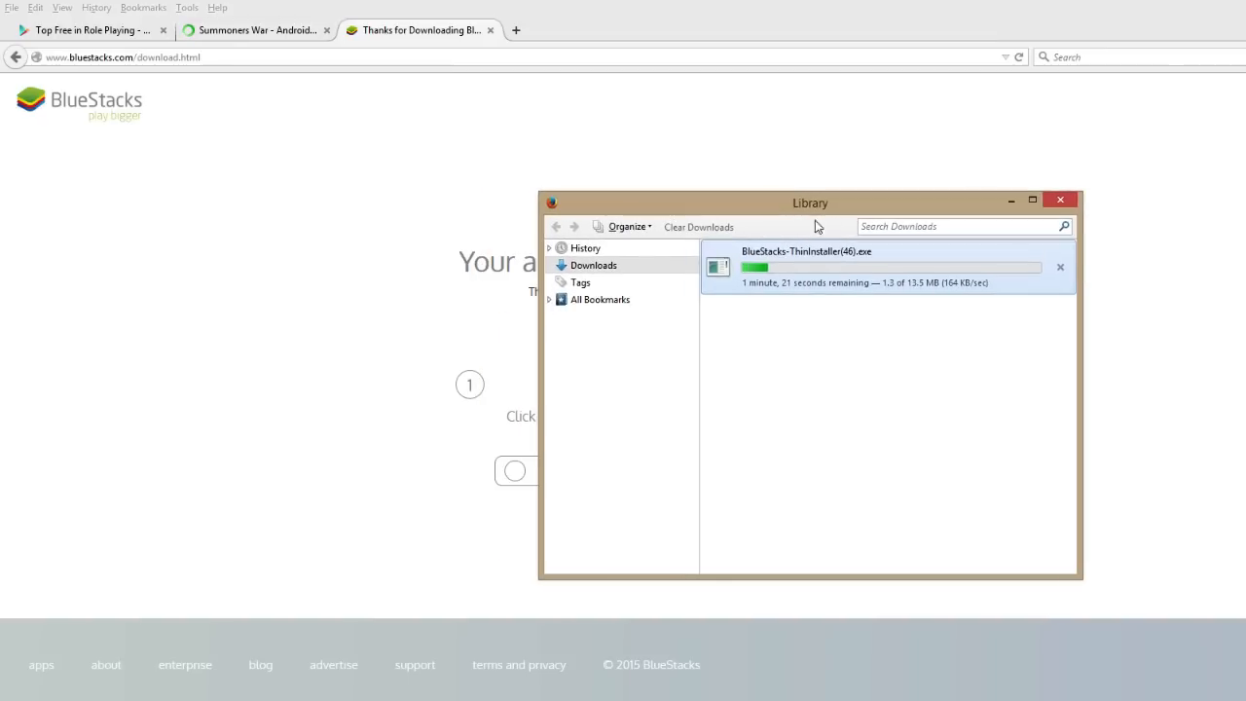
Step: Cancel and remove the installer download, then close the Library window
{"action": "left_click", "coordinate": [1060, 267]}
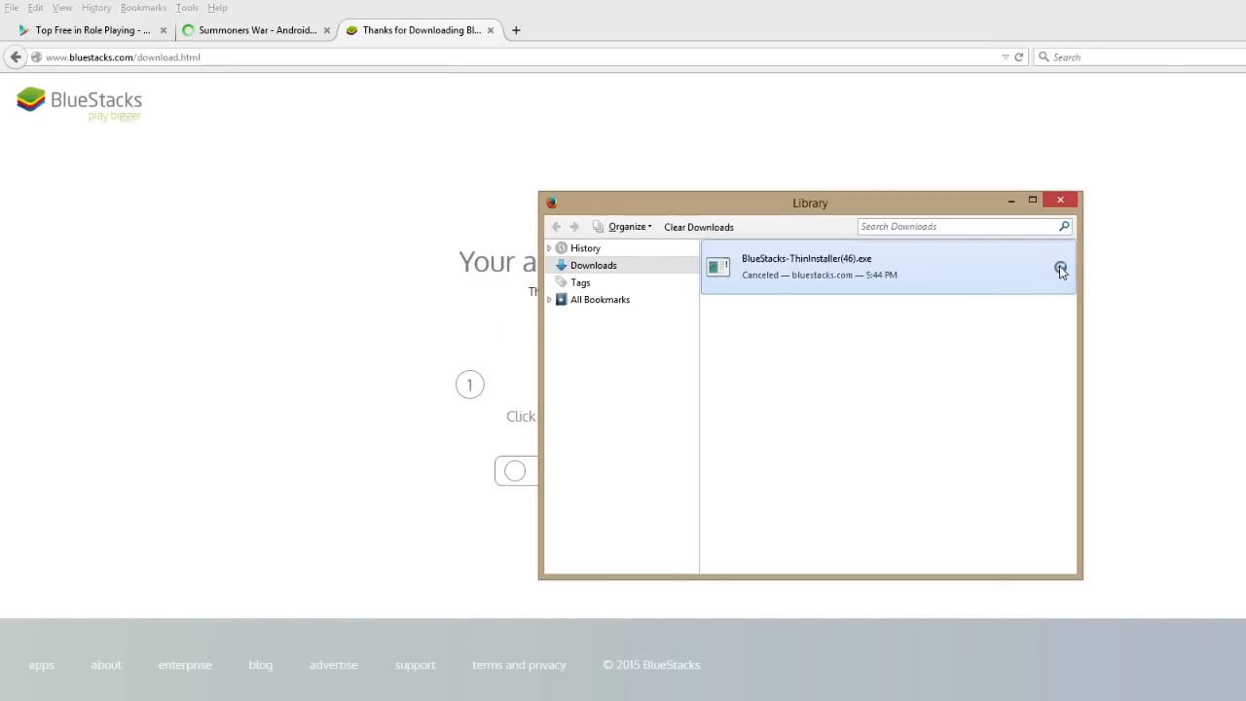
{"action": "left_click", "coordinate": [1062, 270]}
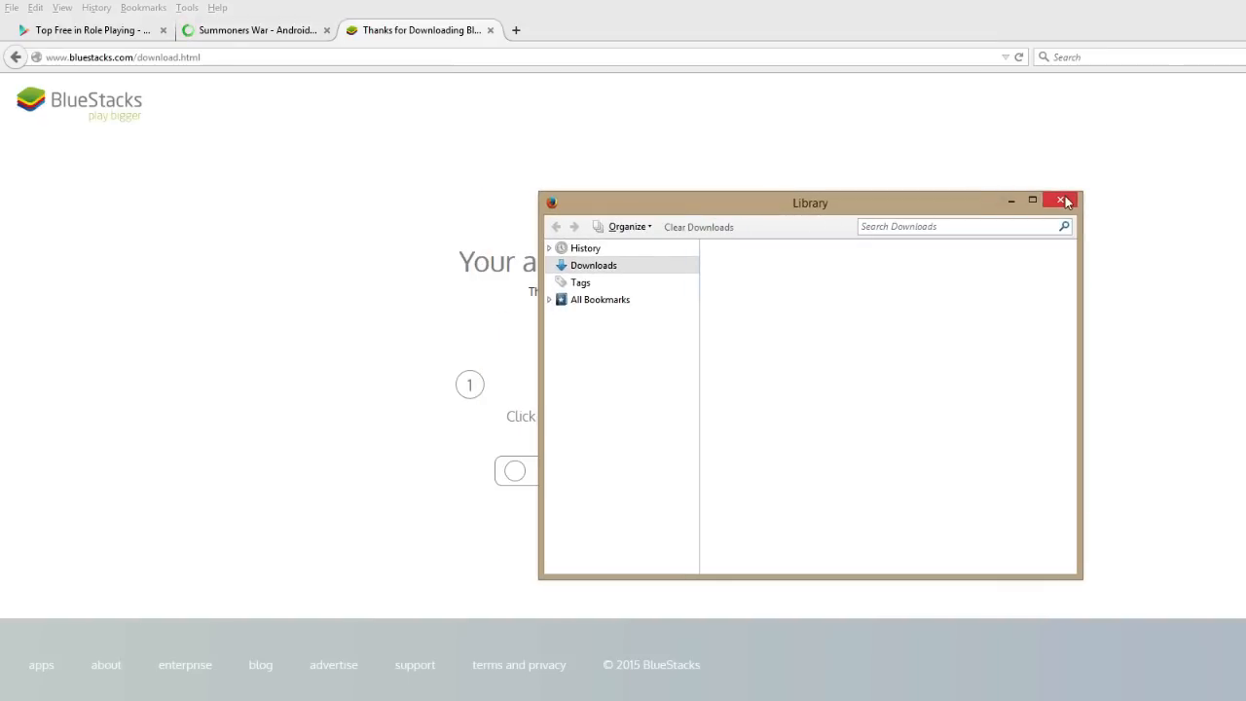
{"action": "left_click", "coordinate": [1061, 201]}
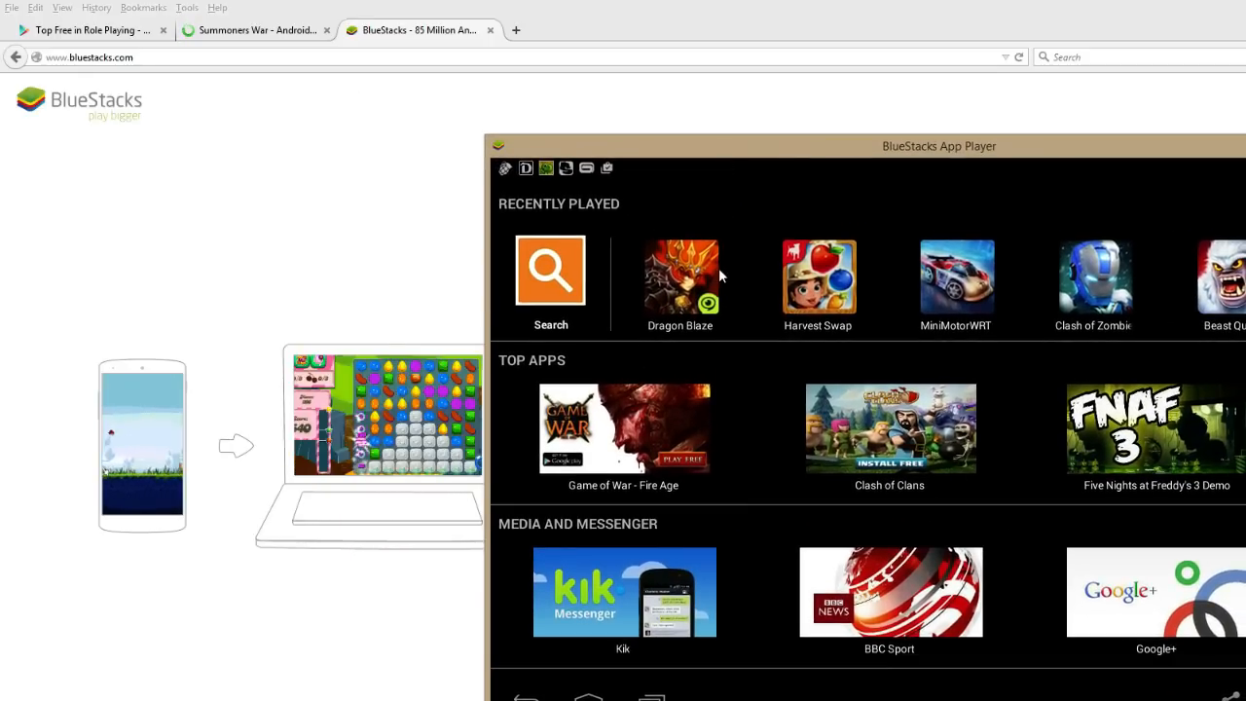
Step: Scroll the BlueStacks home screen to view recent games, top apps and media apps
{"action": "scroll", "scroll_direction": "down", "scroll_amount": 3}
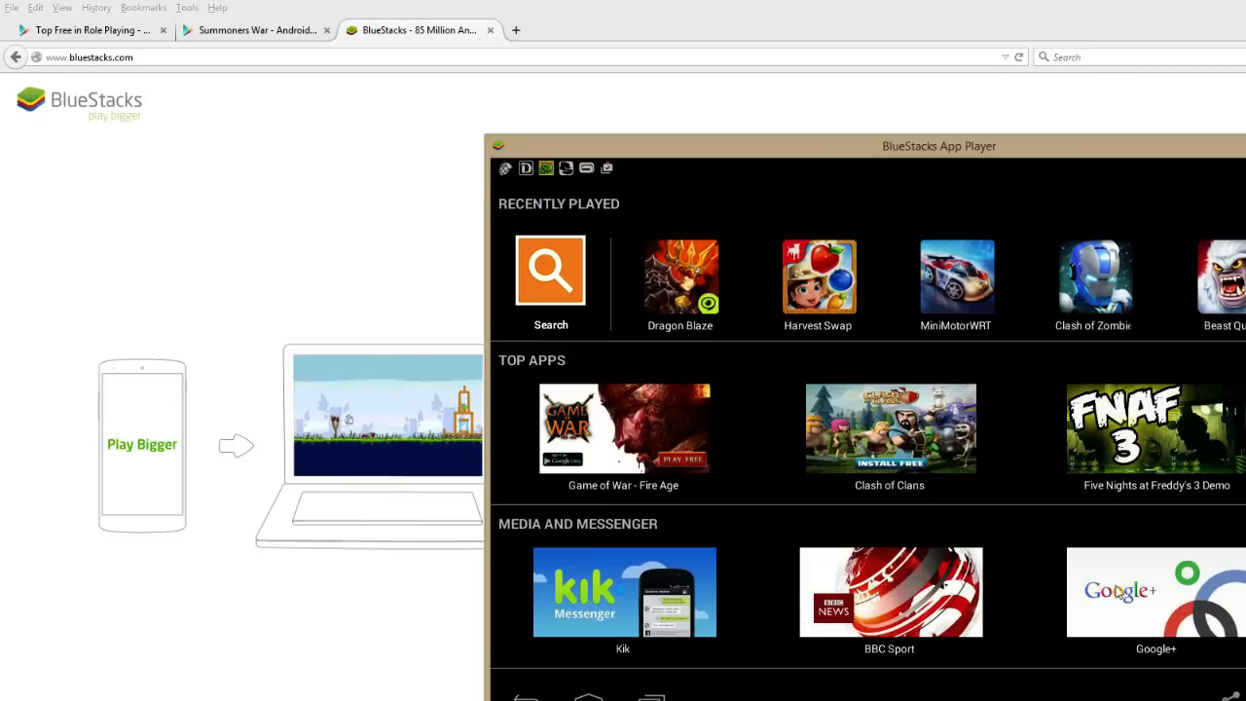
{"action": "mouse_move", "coordinate": [545, 282]}
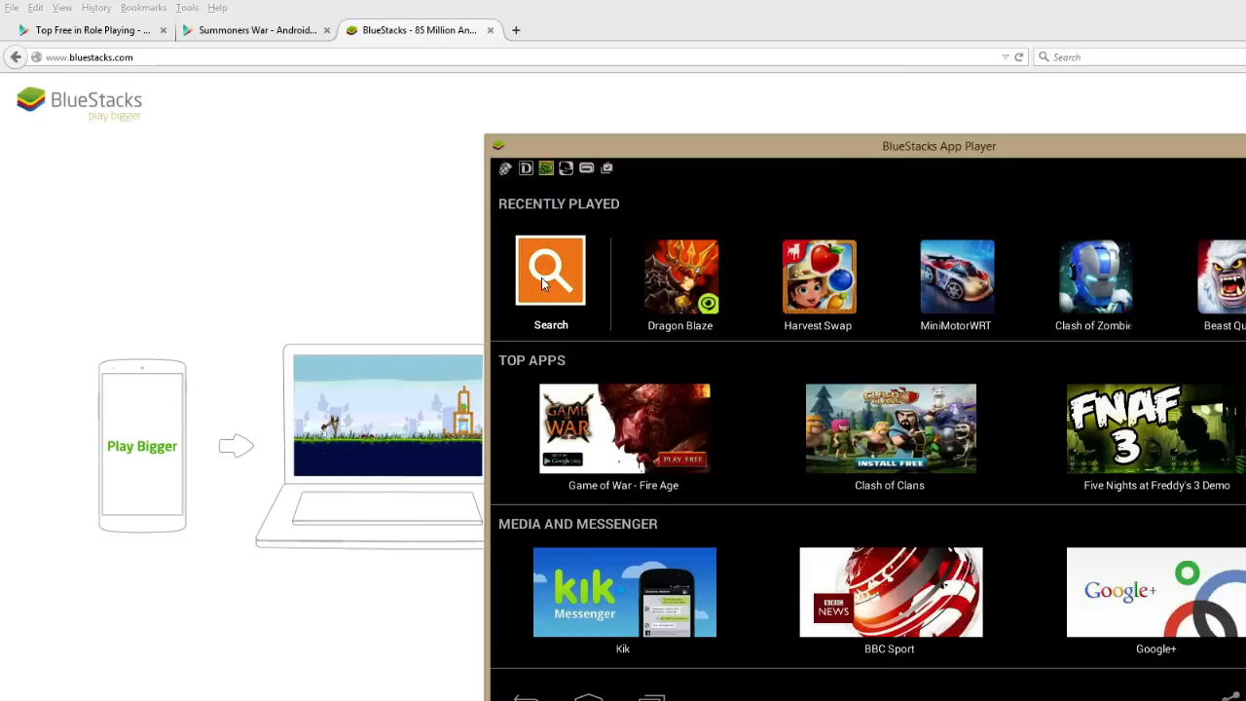
Step: Search the Play Store for 'summoners war'
{"action": "left_click", "coordinate": [550, 271]}
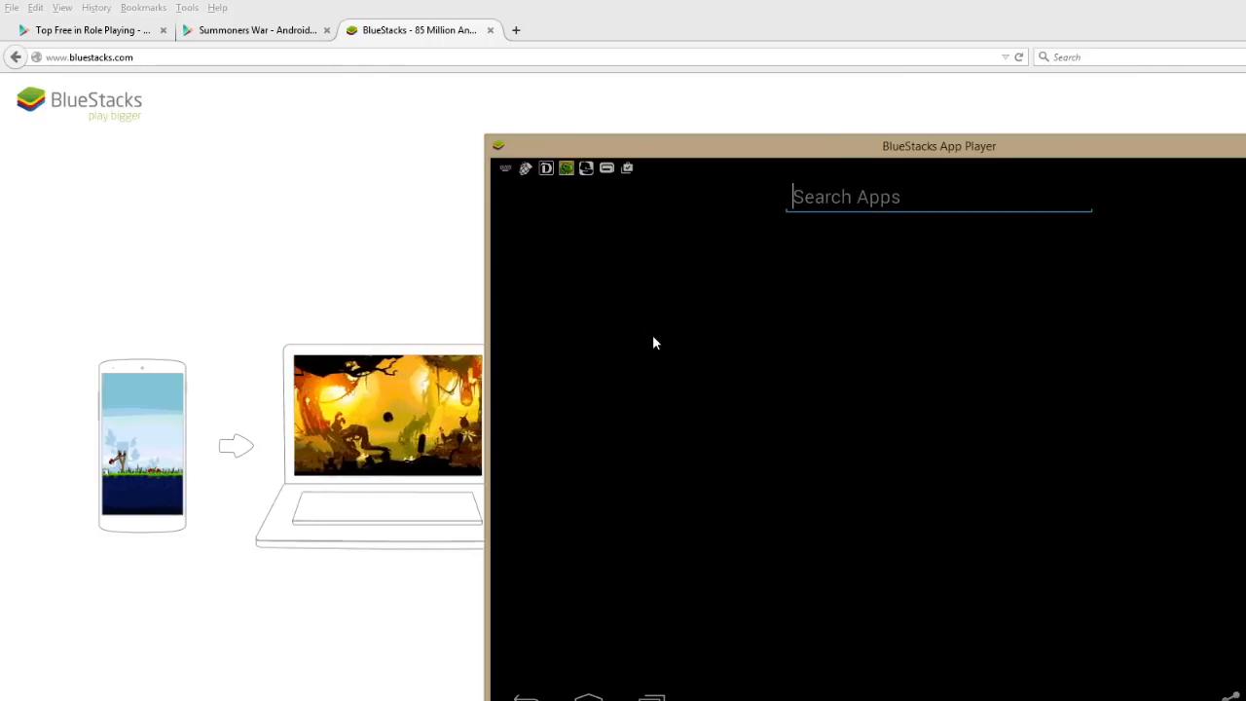
{"action": "type", "text": "summoners"}
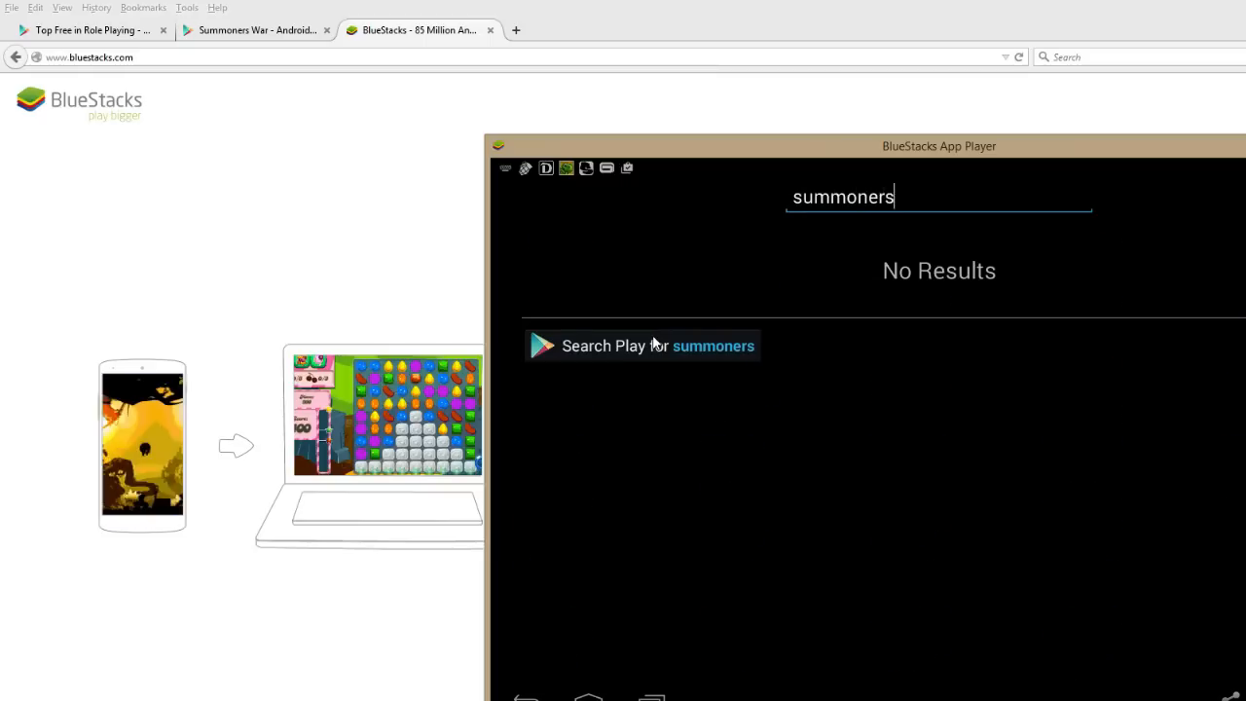
{"action": "type", "text": "war"}
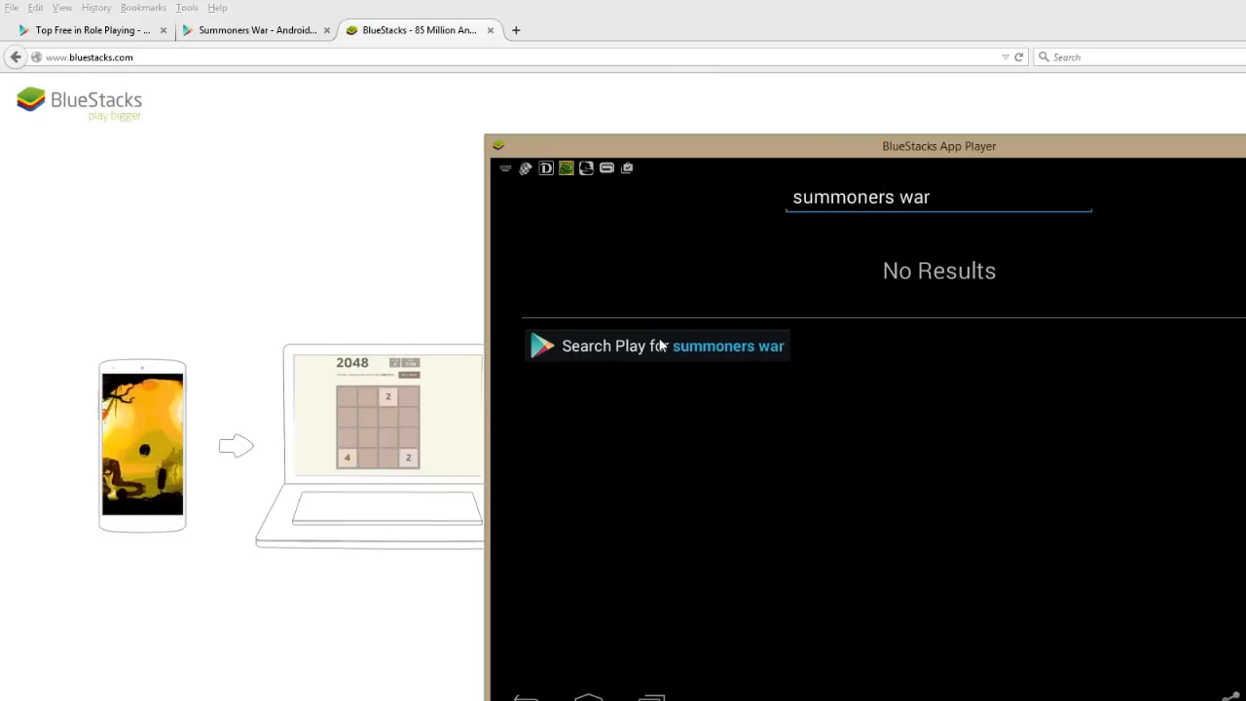
{"action": "left_click", "coordinate": [657, 345]}
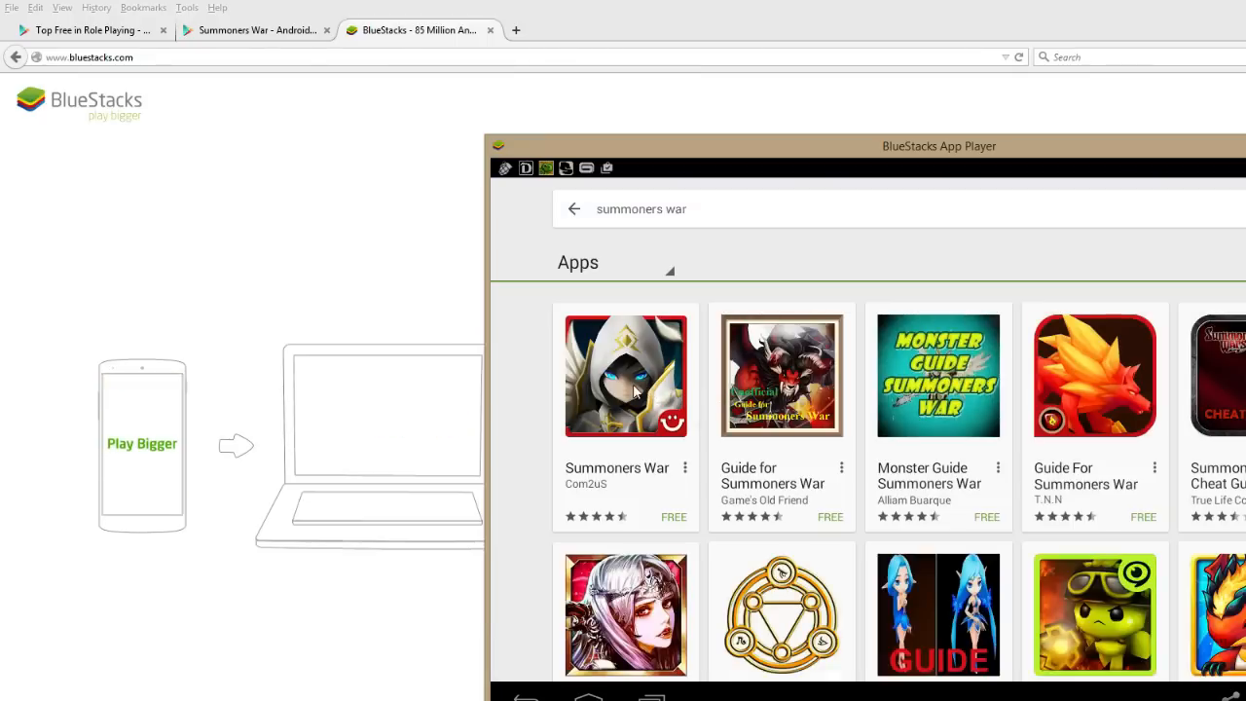
Step: Open Summoners War by Com2uS and install it (12.82MB)
{"action": "left_click", "coordinate": [625, 375]}
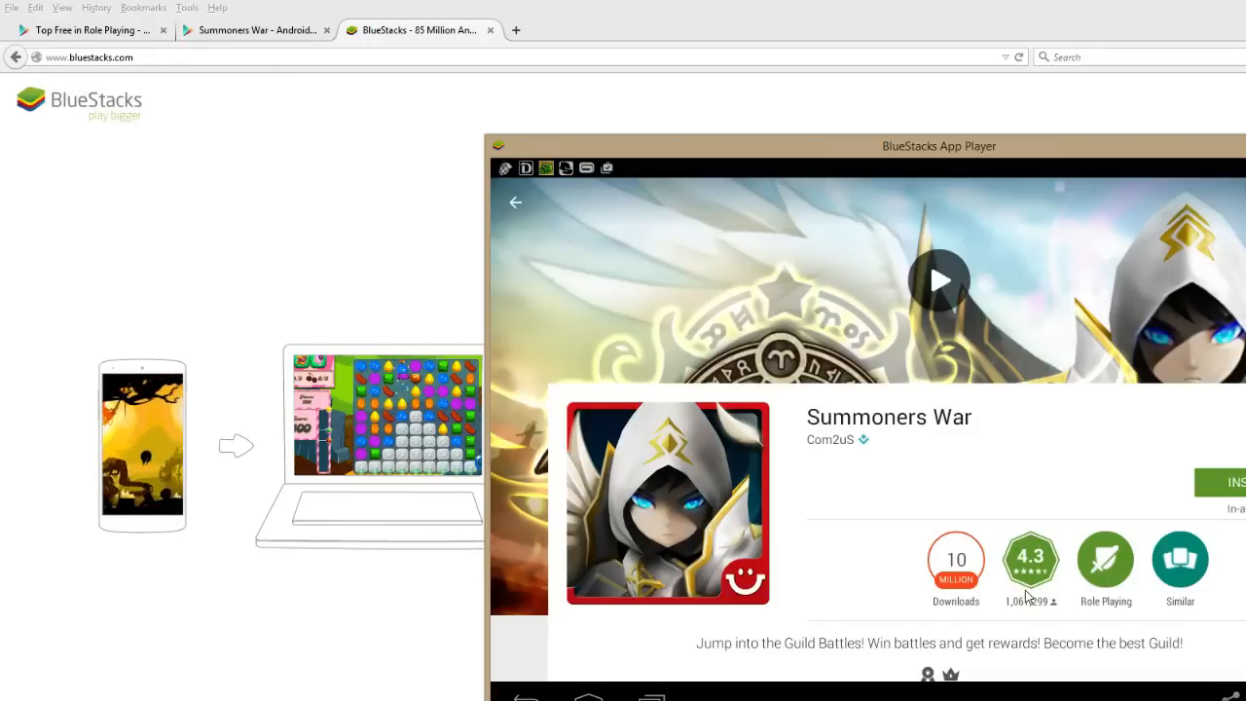
{"action": "left_click", "coordinate": [1235, 482]}
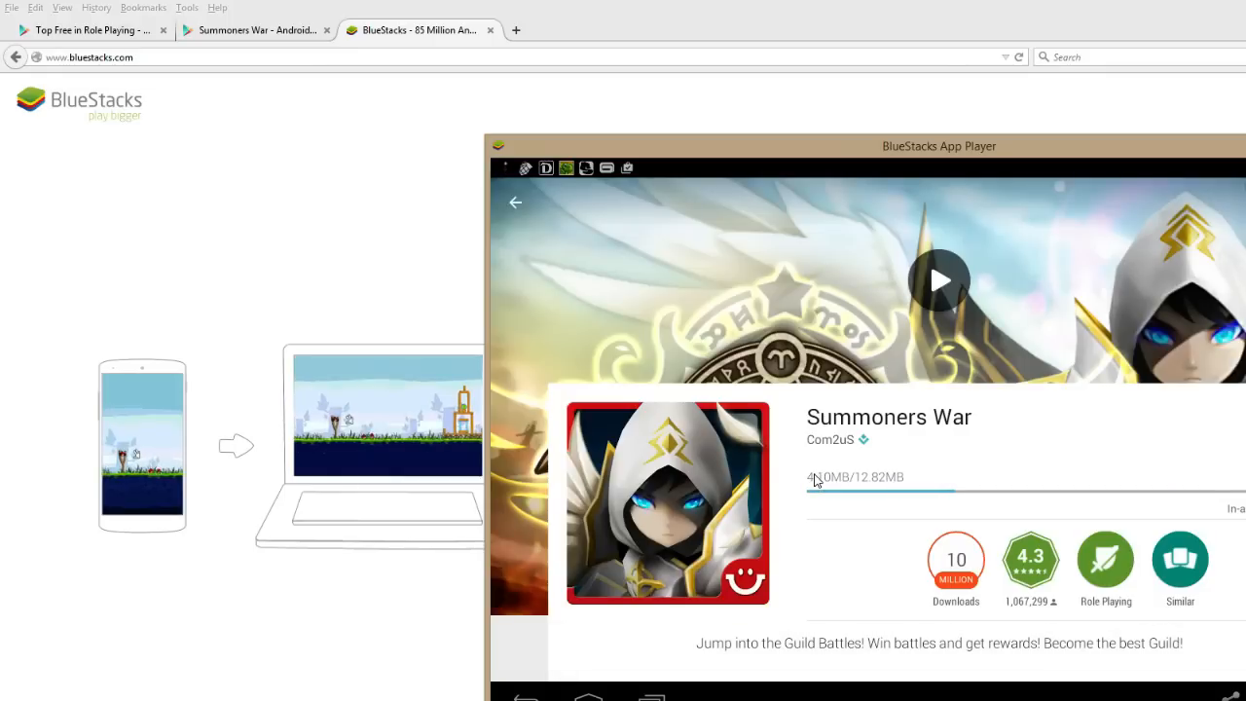
{"action": "mouse_move", "coordinate": [968, 388]}
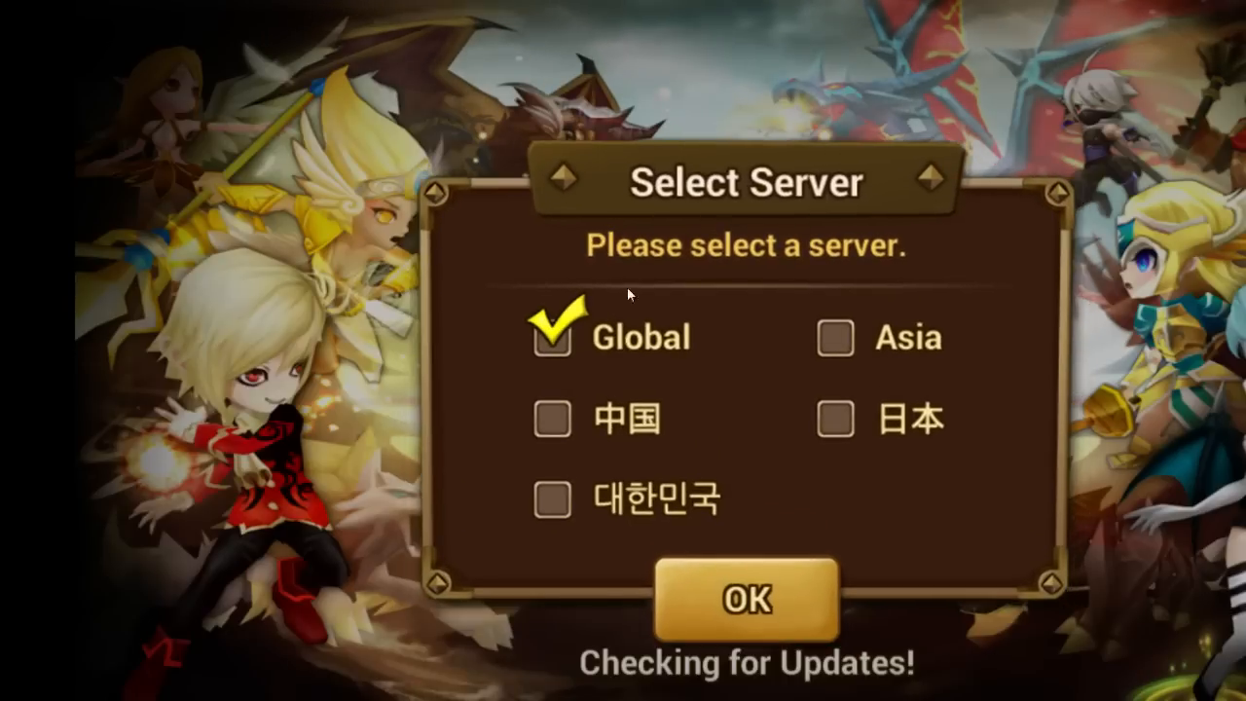
Step: Confirm the Global server and acknowledge the additional data download notice
{"action": "left_click", "coordinate": [745, 598]}
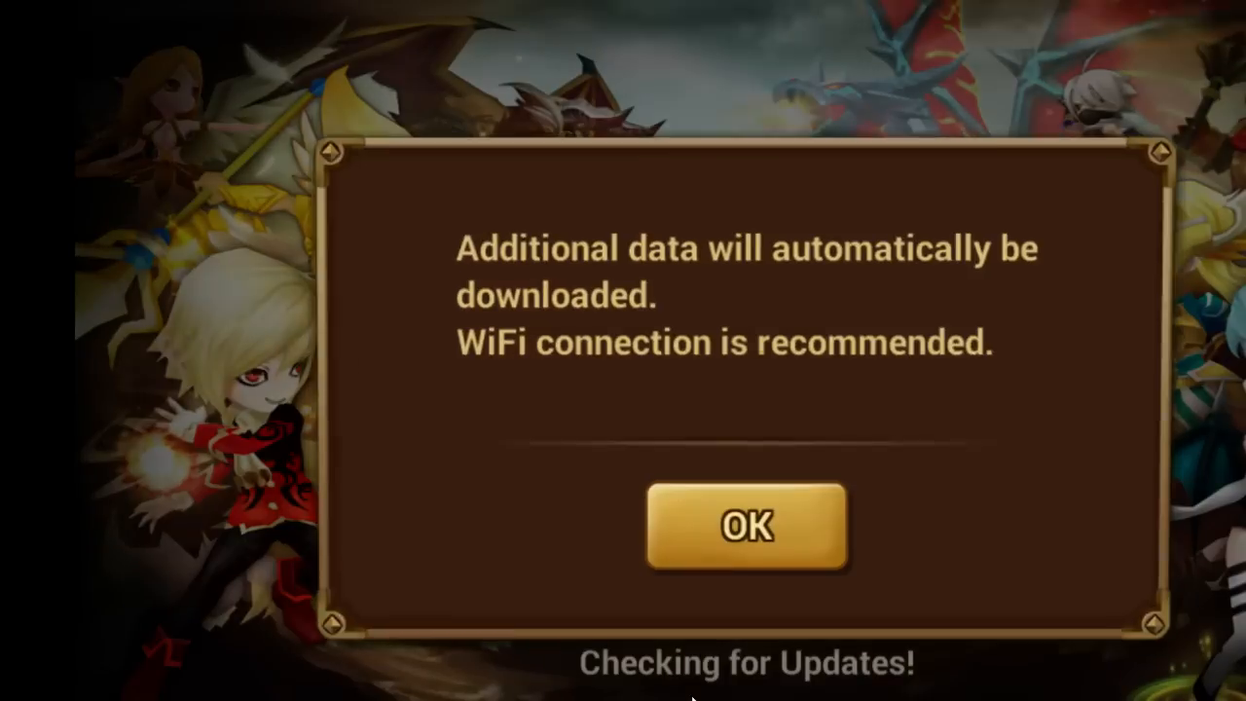
{"action": "left_click", "coordinate": [747, 526]}
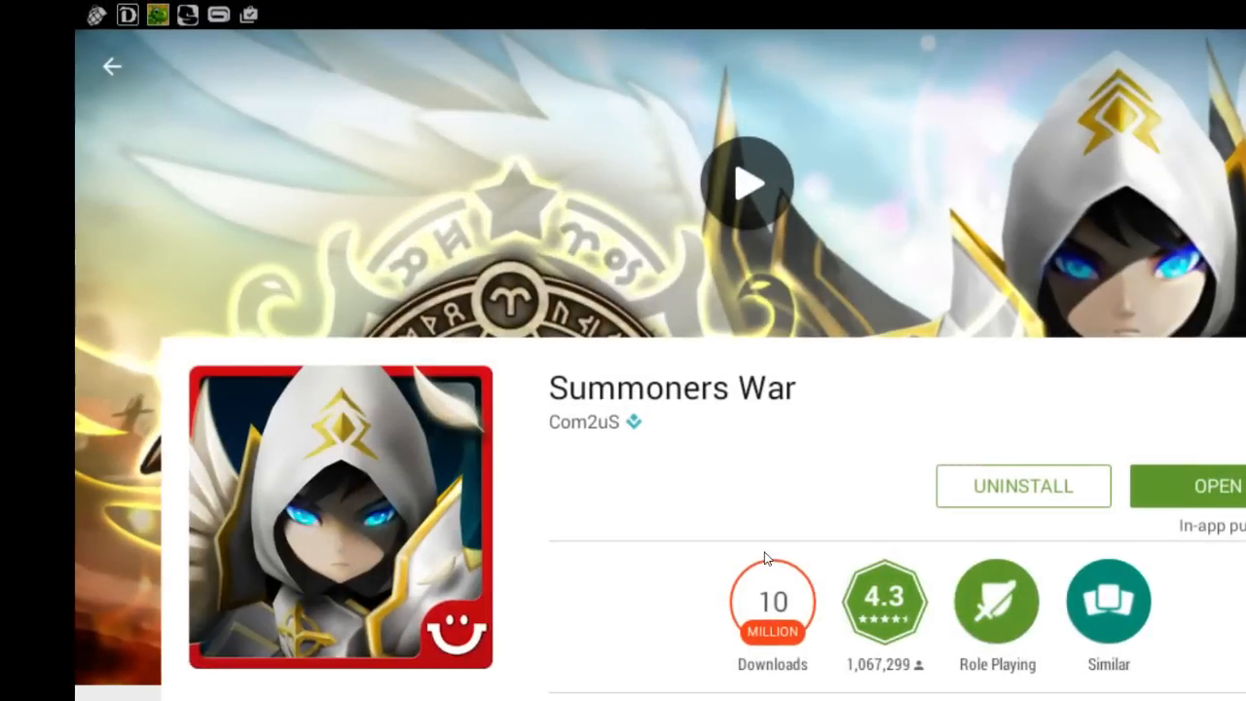
{"action": "mouse_move", "coordinate": [685, 479]}
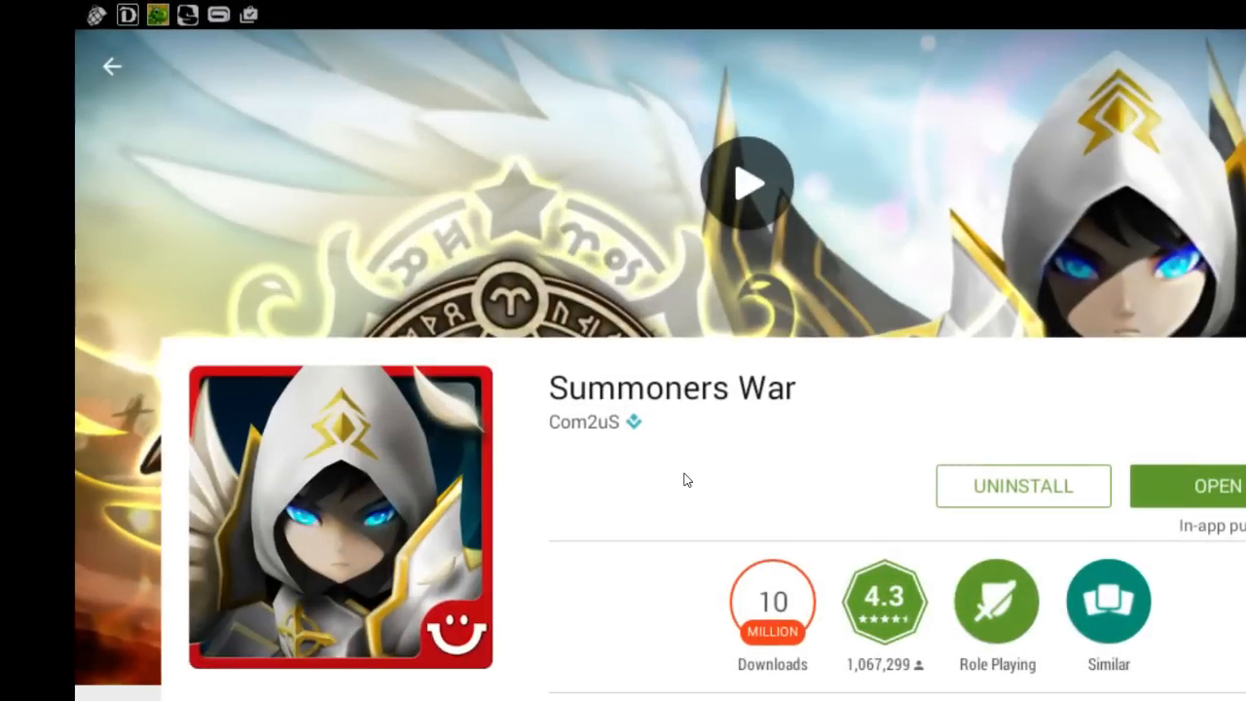